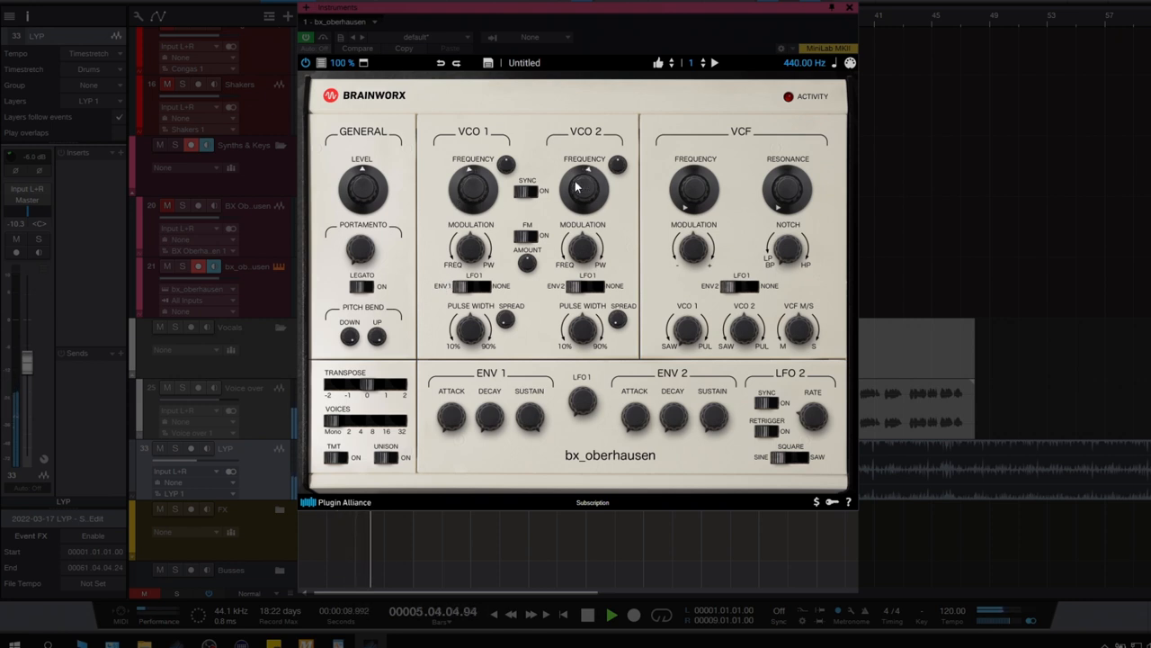
Raise the VCO 2 frequency by two semitones to +2.
{"action": "left_click_drag", "start_coordinate": [585, 189], "coordinate": [584, 176]}
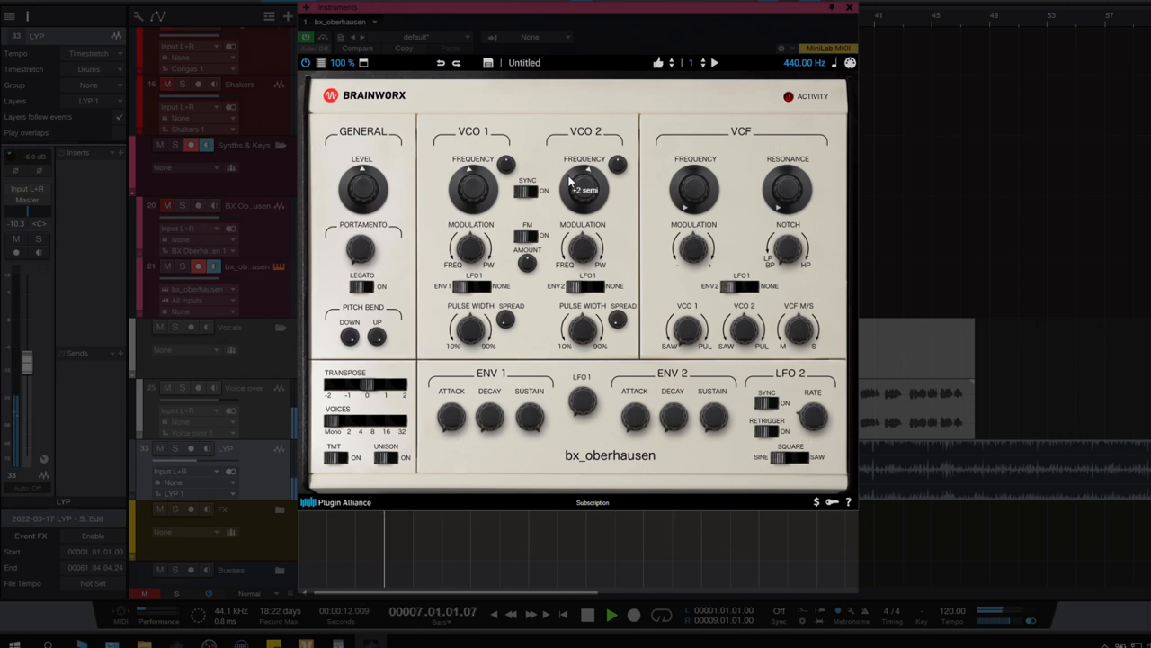
{"action": "mouse_move", "coordinate": [423, 428]}
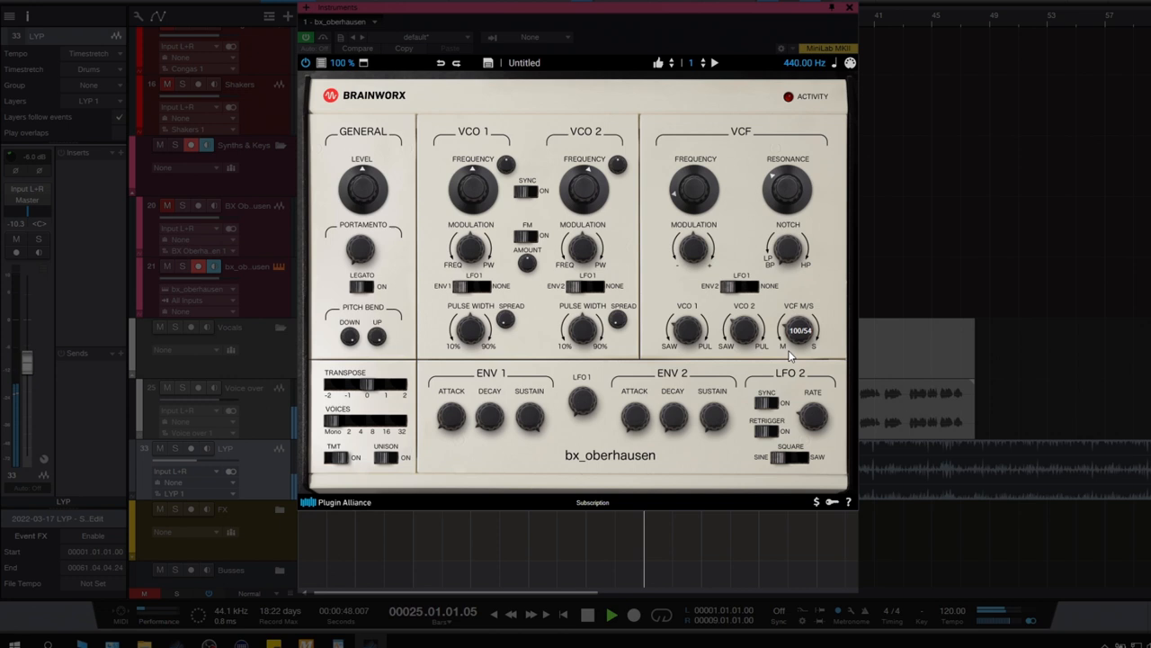
Set the VCF M/S mix to 100/54 and expand the arpeggiator settings panel.
{"action": "left_click_drag", "start_coordinate": [799, 330], "coordinate": [790, 301]}
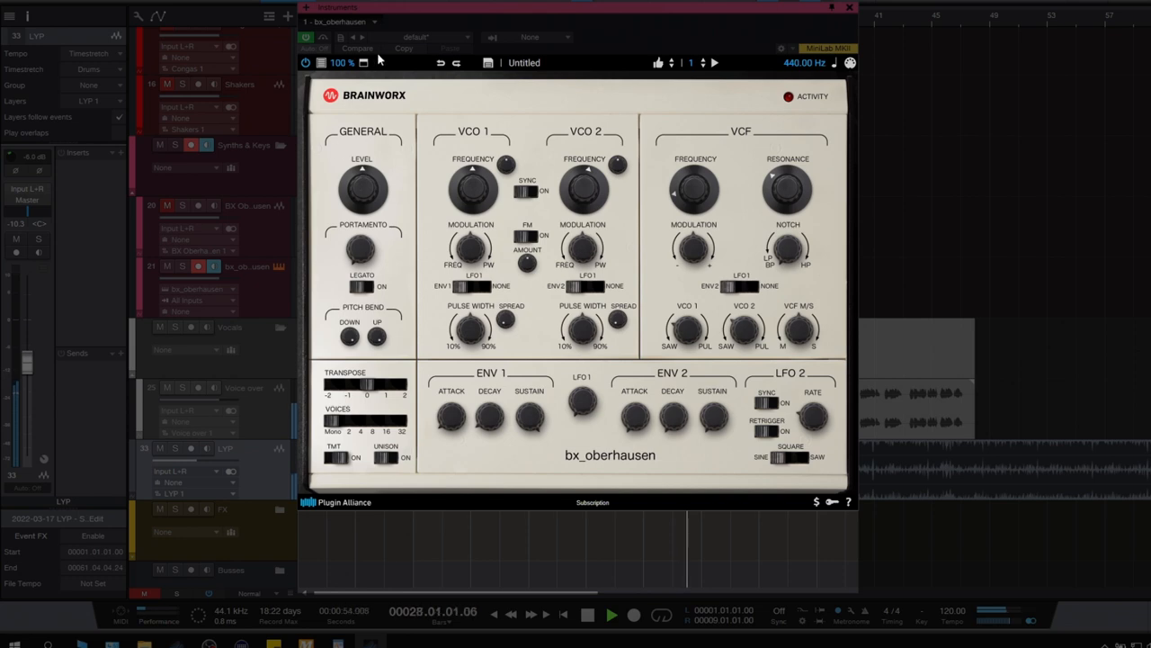
{"action": "left_click", "coordinate": [363, 62]}
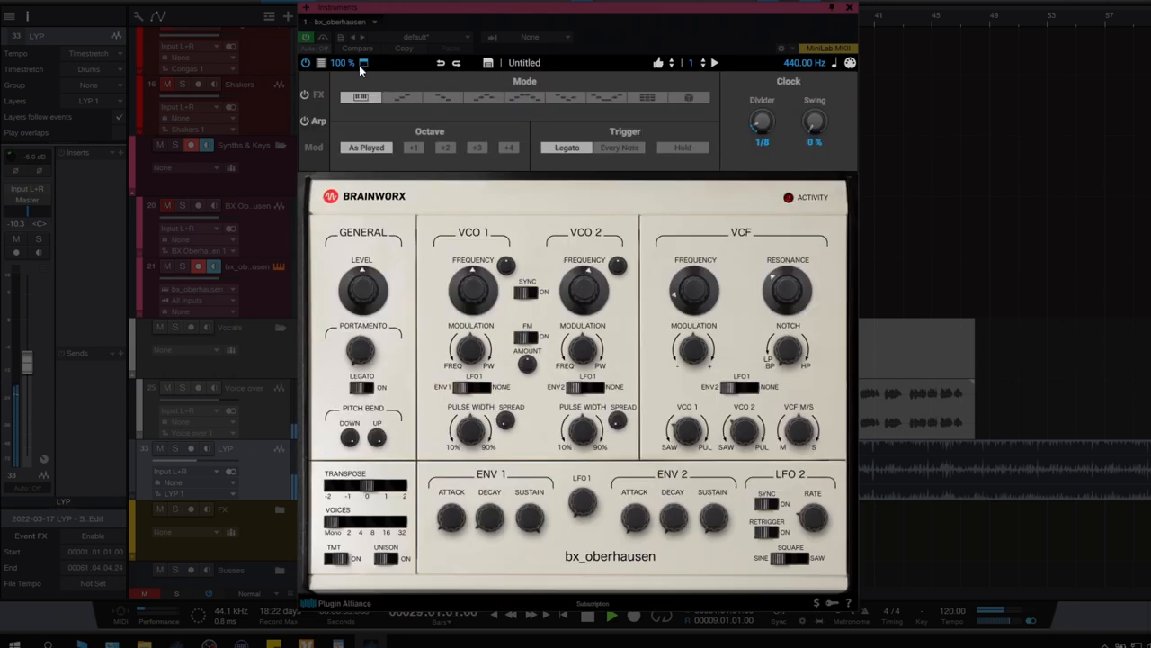
View the built-in effects chain, return to the arpeggiator, and open the preset browser.
{"action": "left_click", "coordinate": [318, 94]}
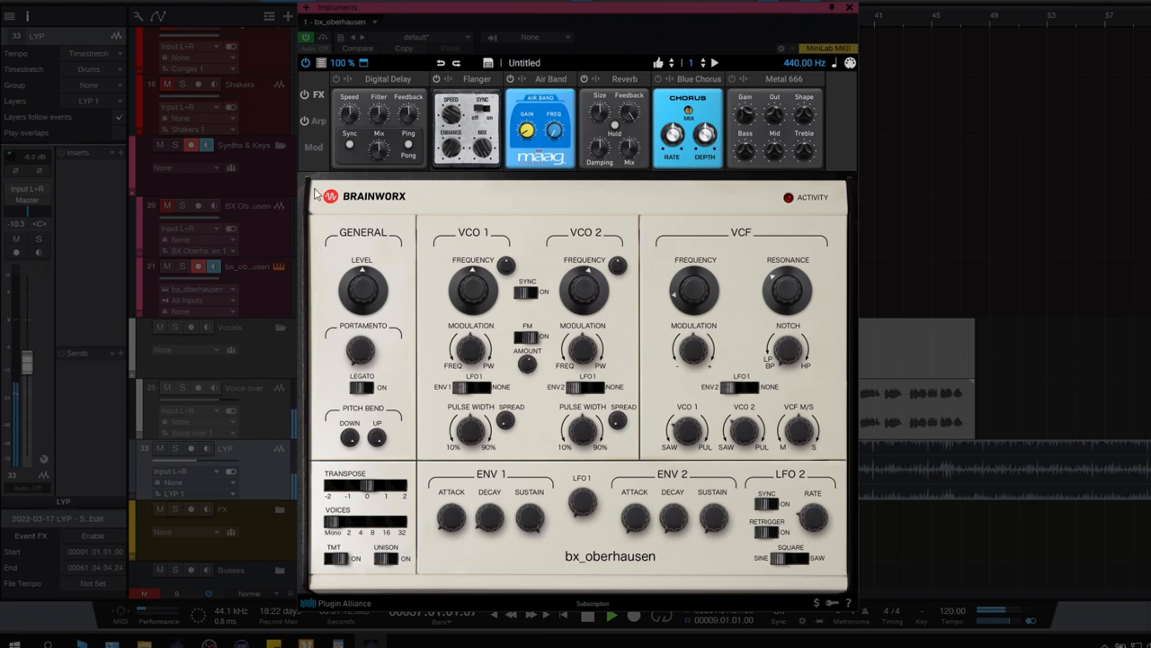
{"action": "left_click", "coordinate": [317, 121]}
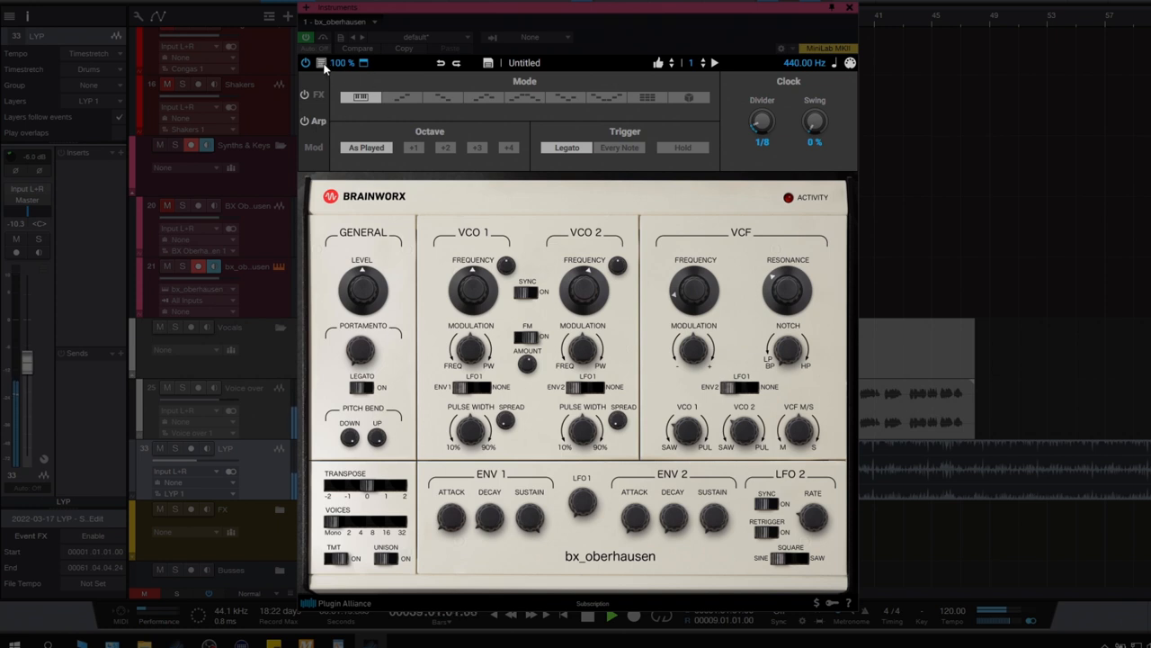
{"action": "left_click", "coordinate": [321, 62]}
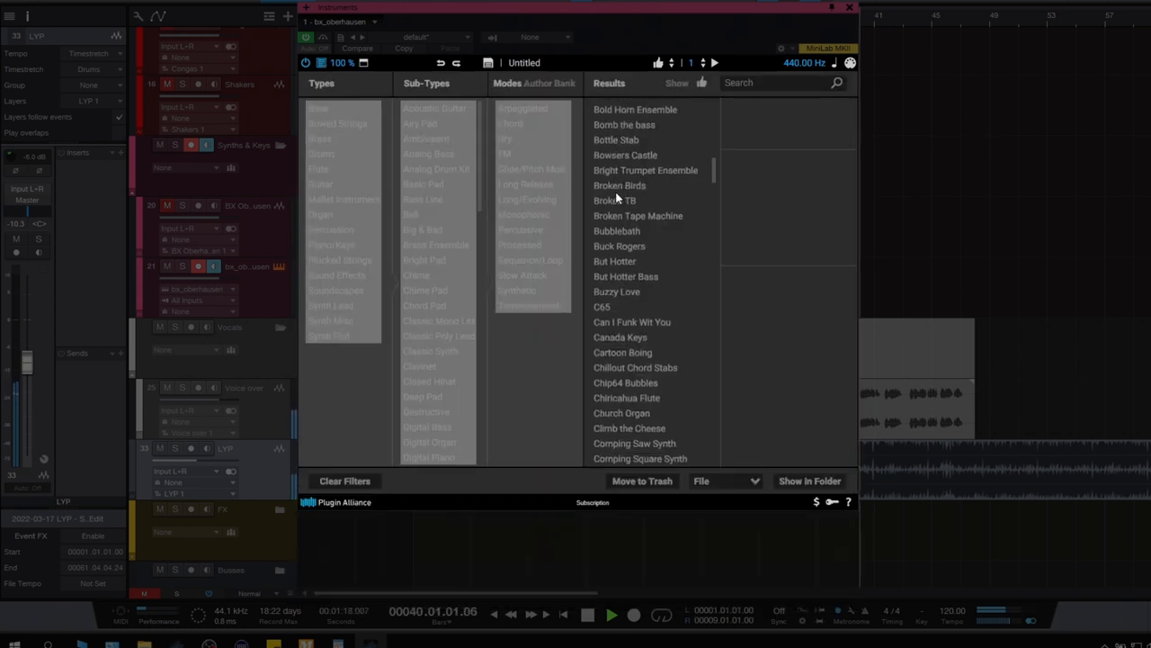
Scroll the preset browser's Results list down to reach Heiderfeld Bass.
{"action": "scroll", "scroll_direction": "down", "scroll_amount": 3}
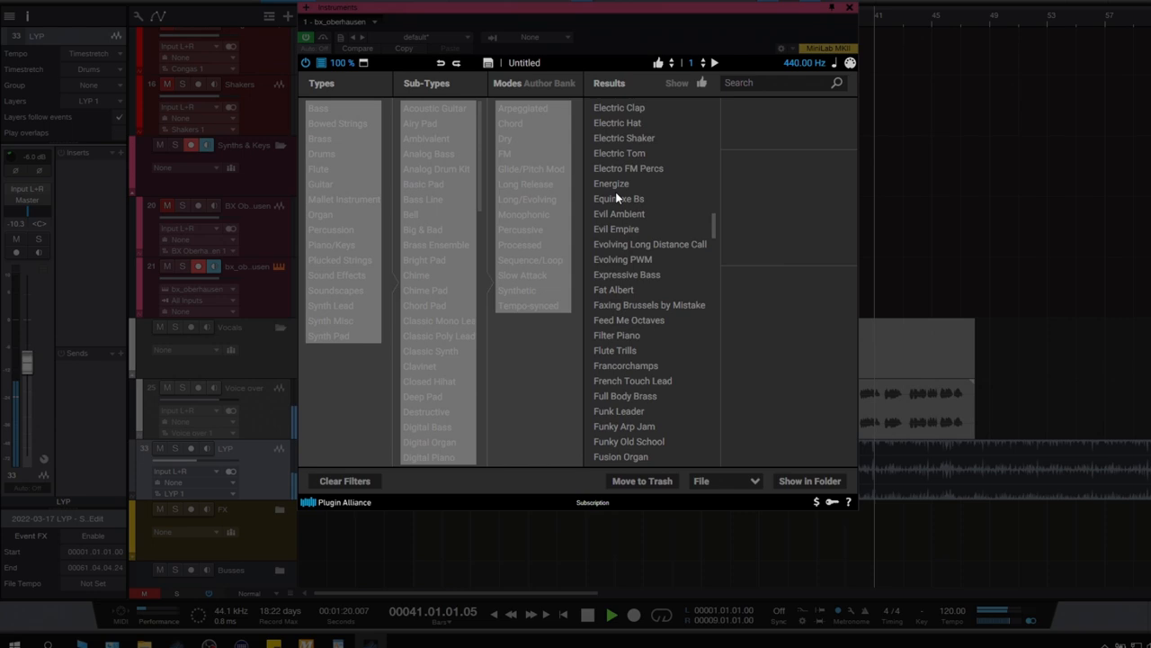
{"action": "scroll", "scroll_direction": "down", "scroll_amount": 3}
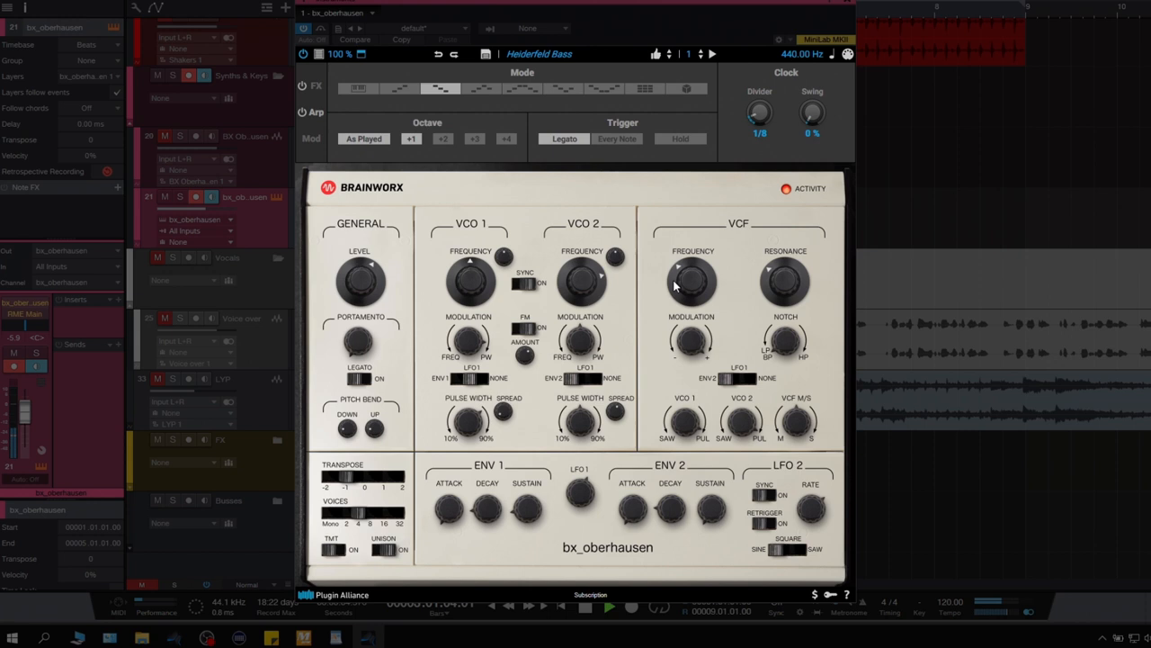
Sweep the Funk Leader filter cutoff and resonance, then lower VCO 1 to -2 semitones.
{"action": "left_click_drag", "start_coordinate": [693, 282], "coordinate": [673, 310]}
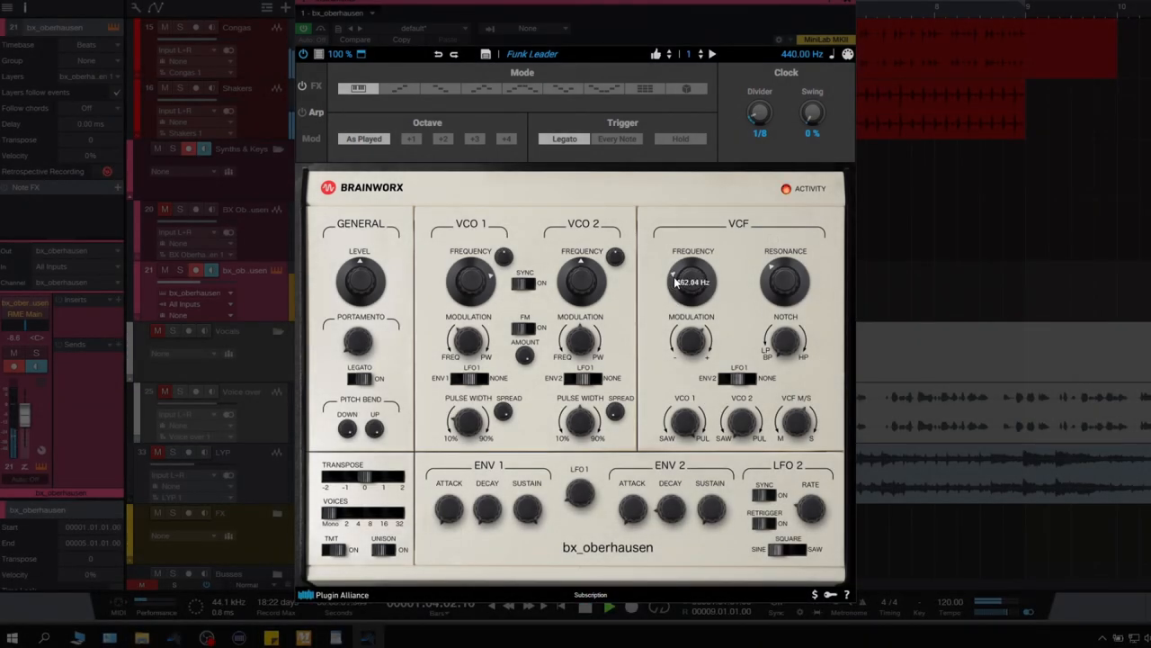
{"action": "mouse_move", "coordinate": [774, 283]}
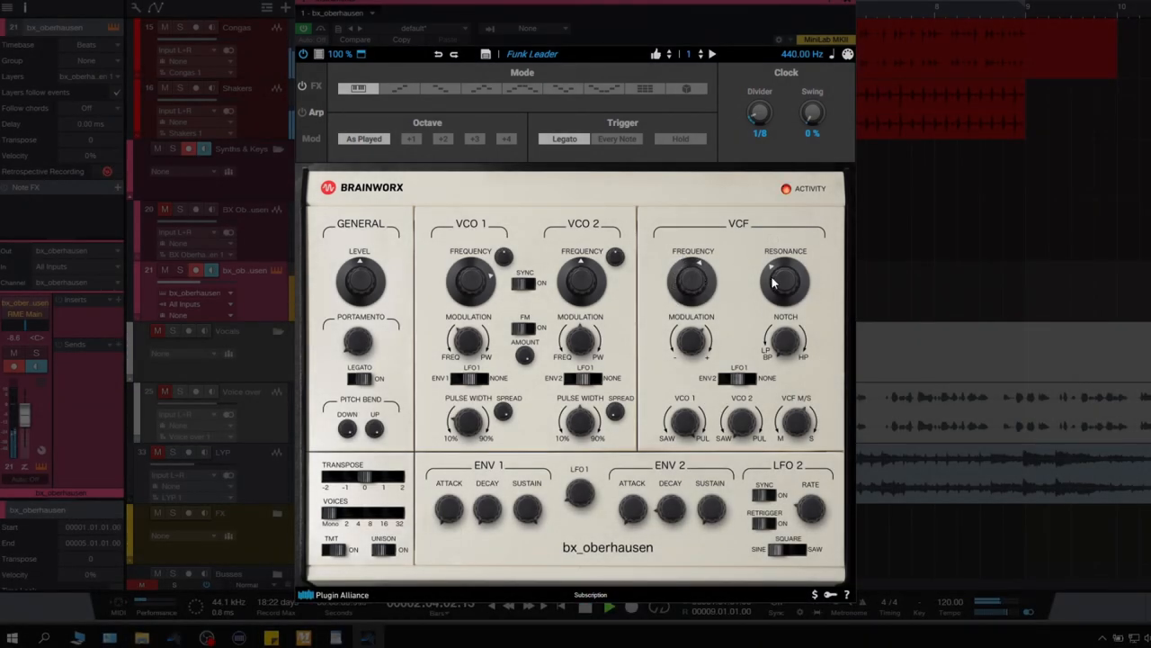
{"action": "left_click_drag", "start_coordinate": [785, 282], "coordinate": [785, 269]}
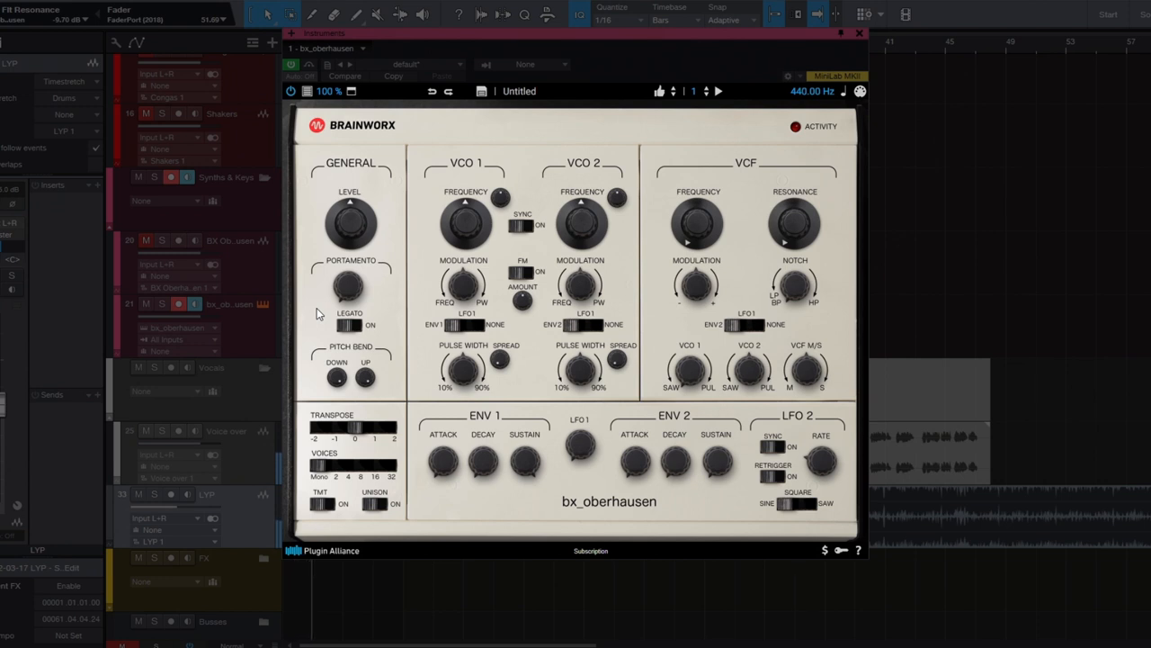
{"action": "mouse_move", "coordinate": [459, 283]}
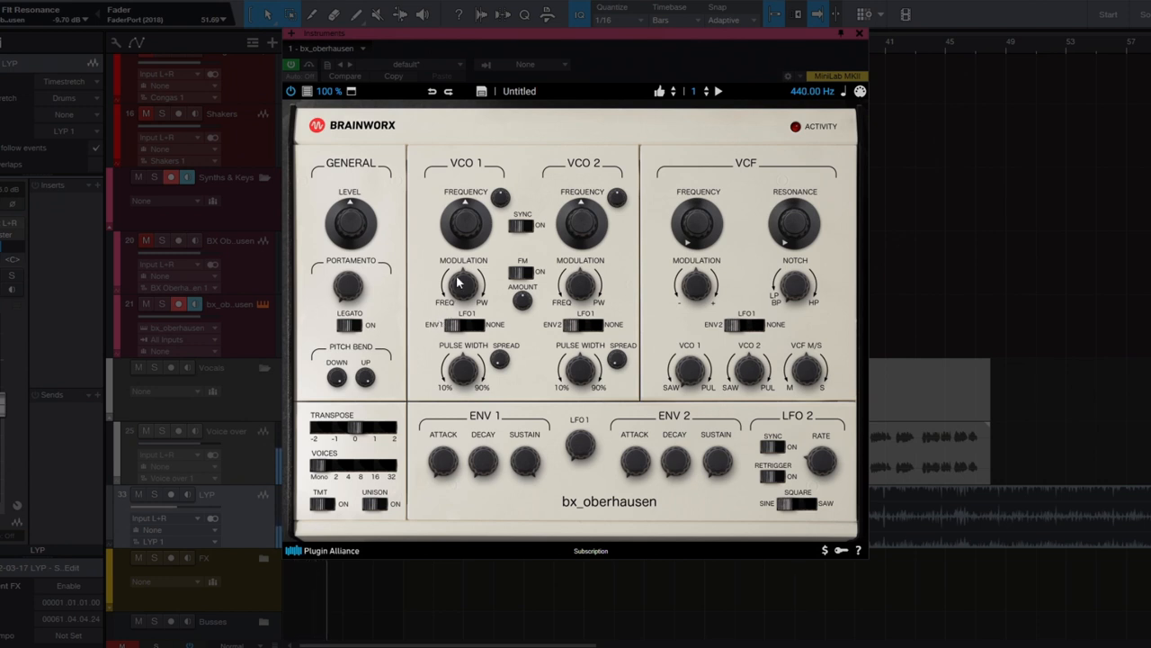
{"action": "left_click_drag", "start_coordinate": [466, 225], "coordinate": [466, 252]}
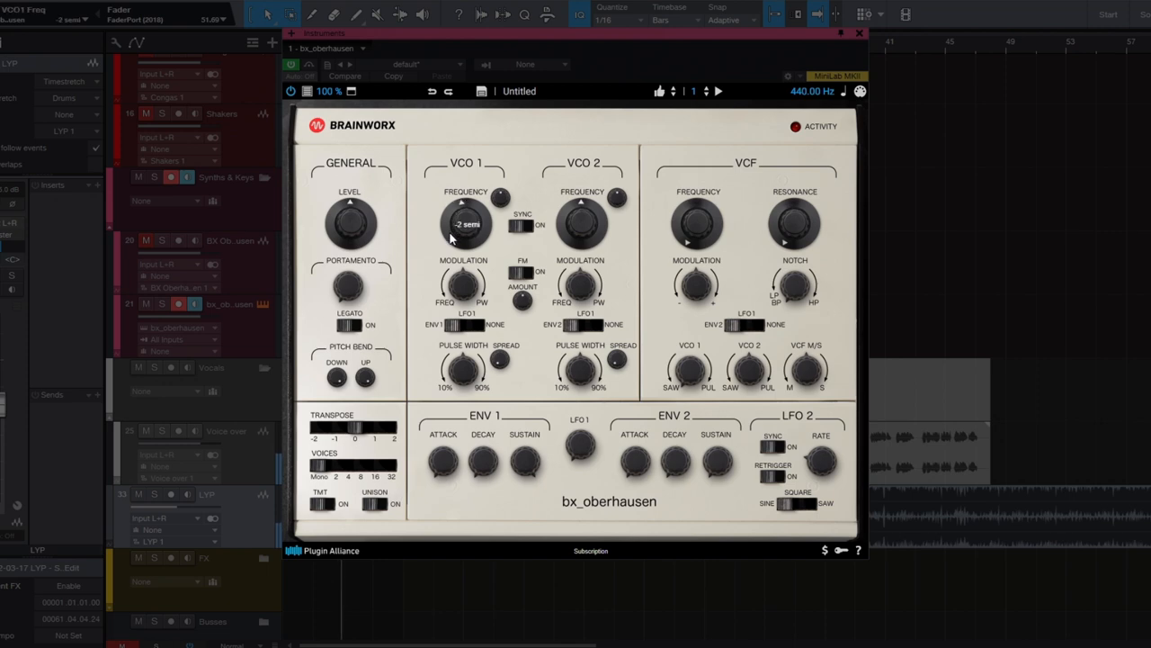